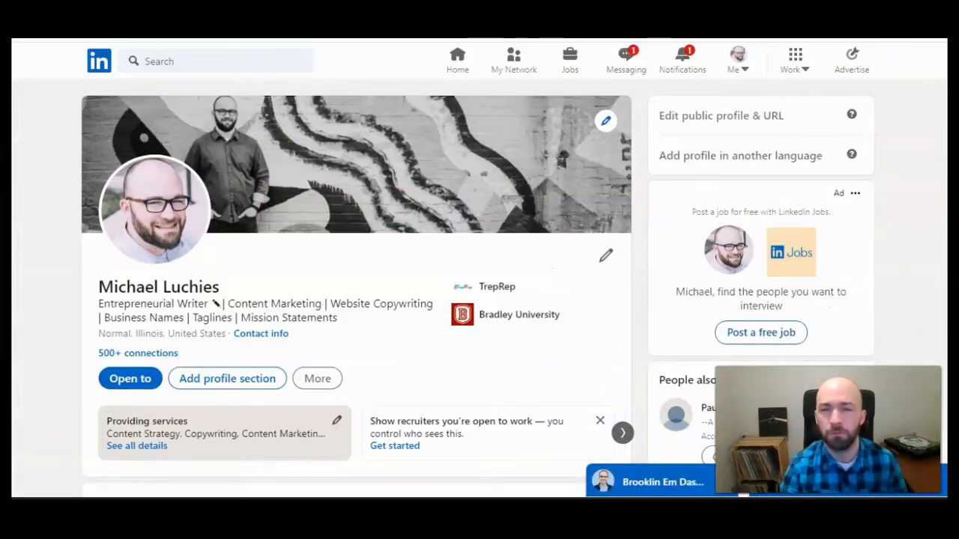
# Step: Open the full Experience page and scroll down to The Grind Contributing Writer entry
pyautogui.scroll(-3)
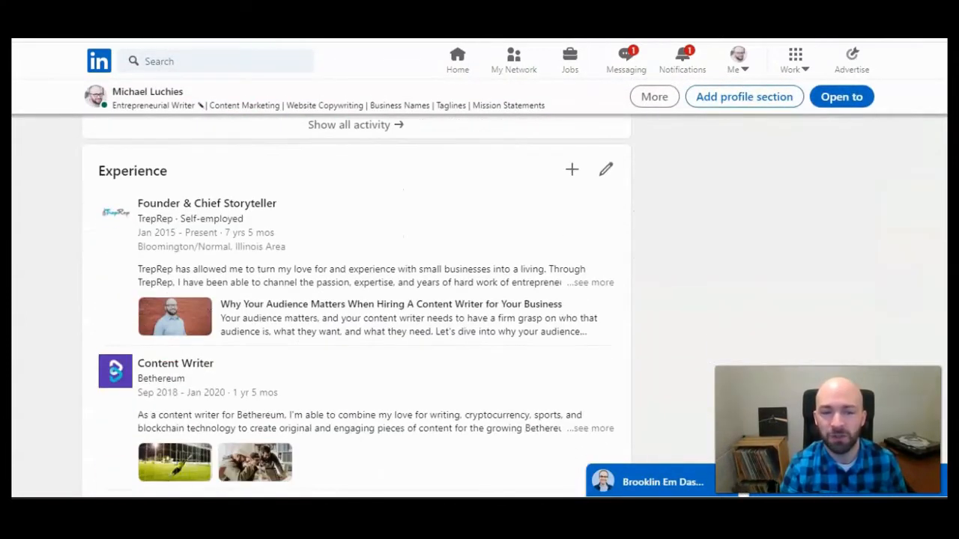
pyautogui.scroll(-3)
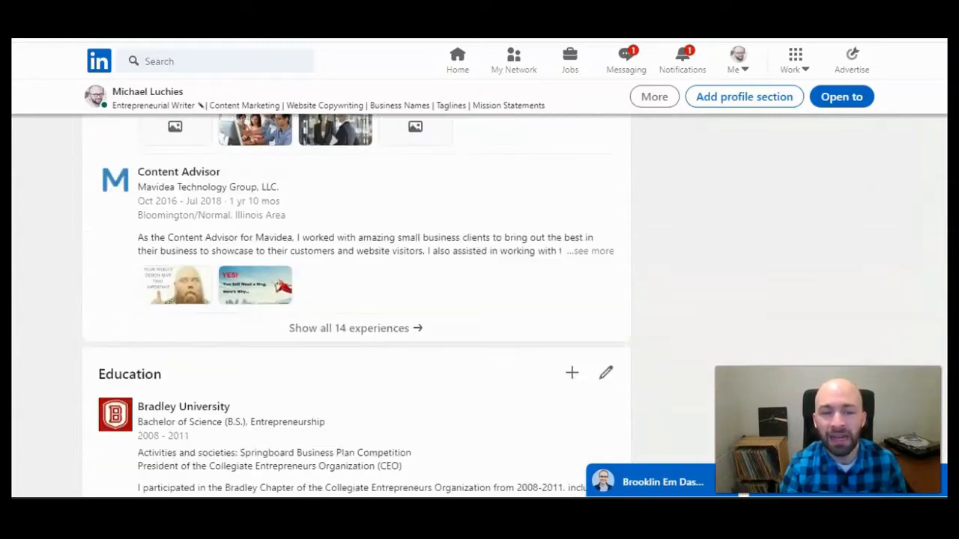
pyautogui.scroll(3)
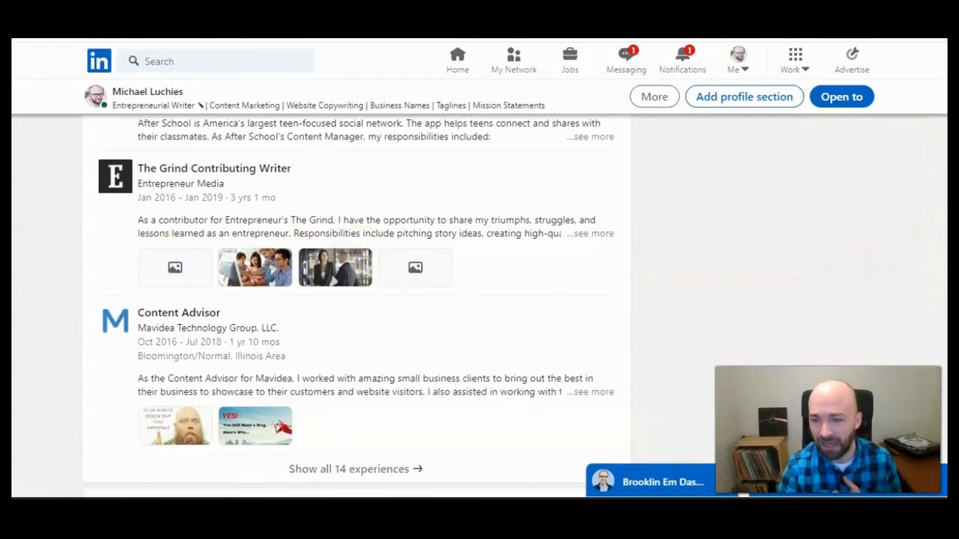
pyautogui.scroll(-3)
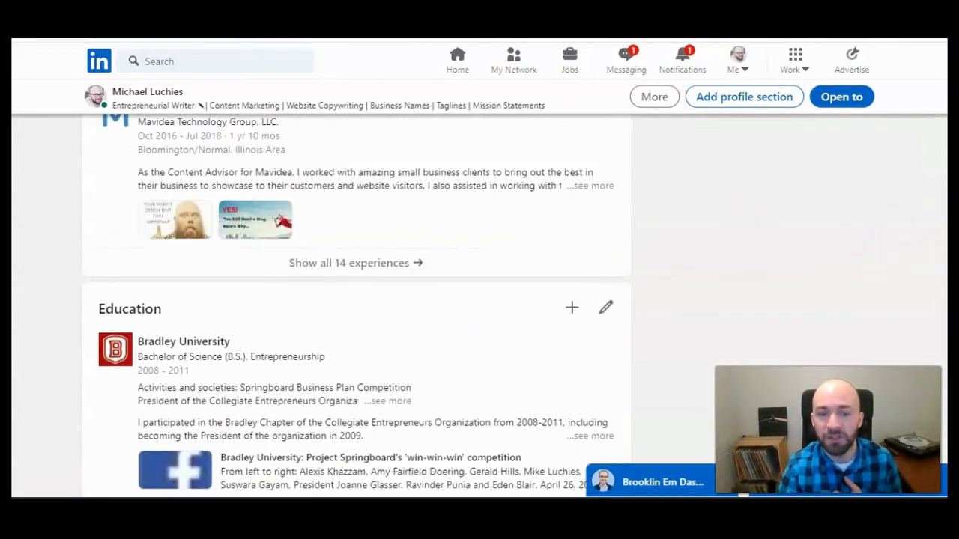
pyautogui.scroll(3)
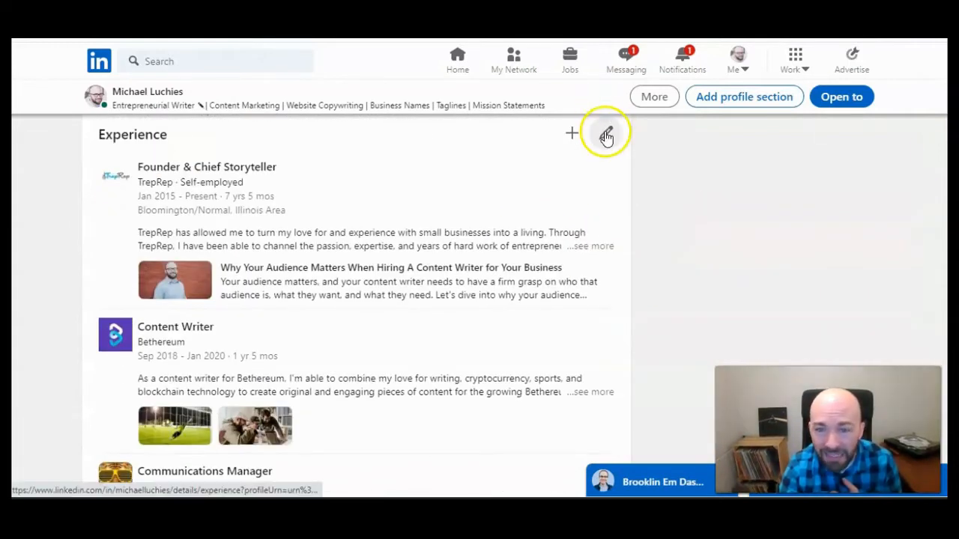
pyautogui.click(605, 134)
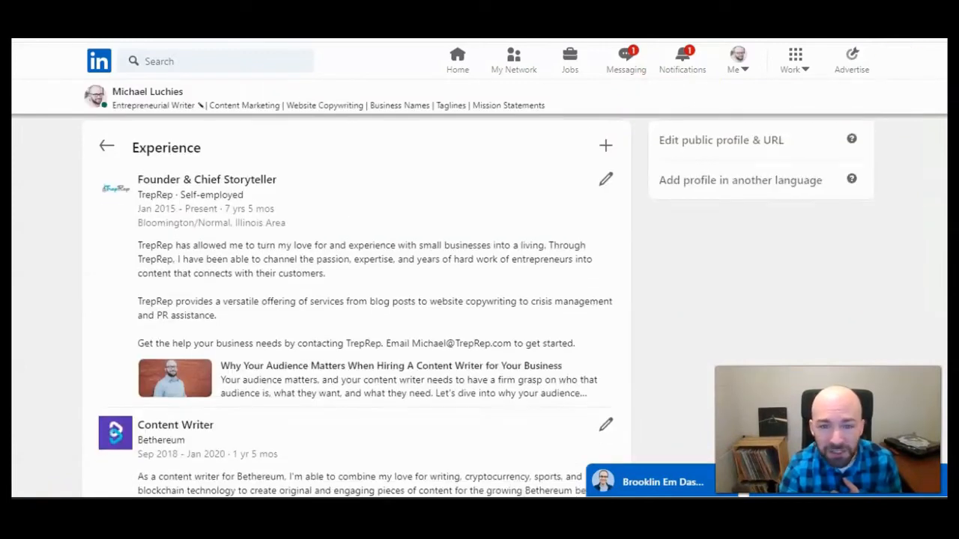
pyautogui.scroll(-3)
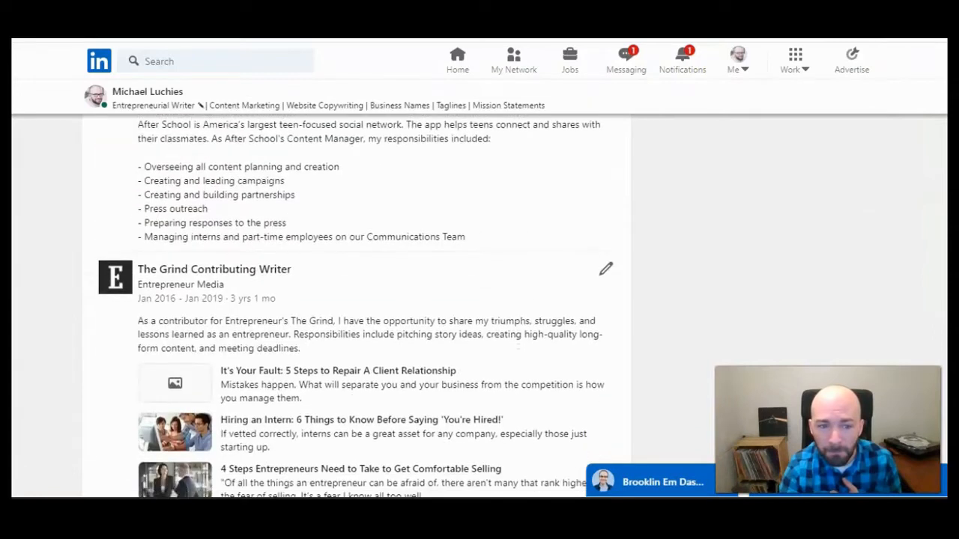
pyautogui.scroll(-3)
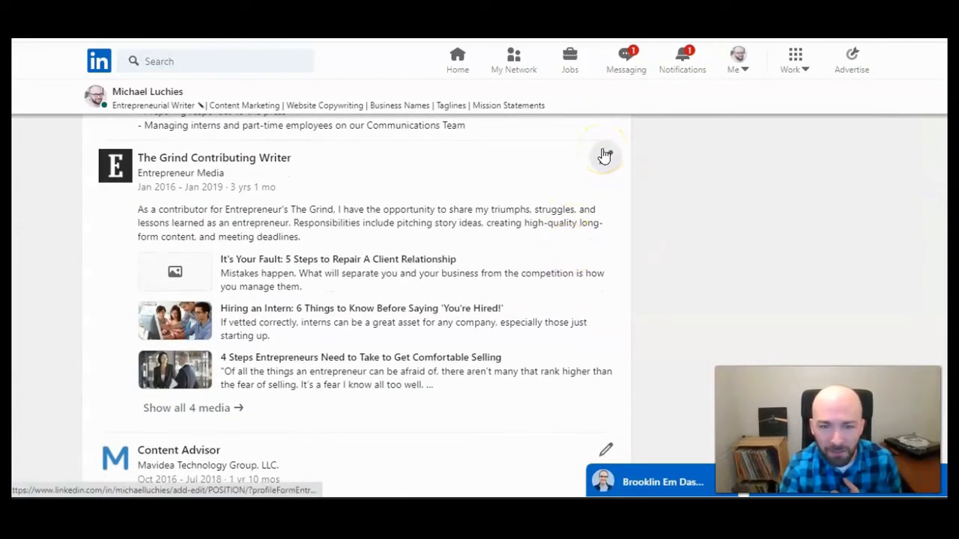
# Step: Edit The Grind Contributing Writer position and scroll to its three attached Media articles
pyautogui.click(605, 156)
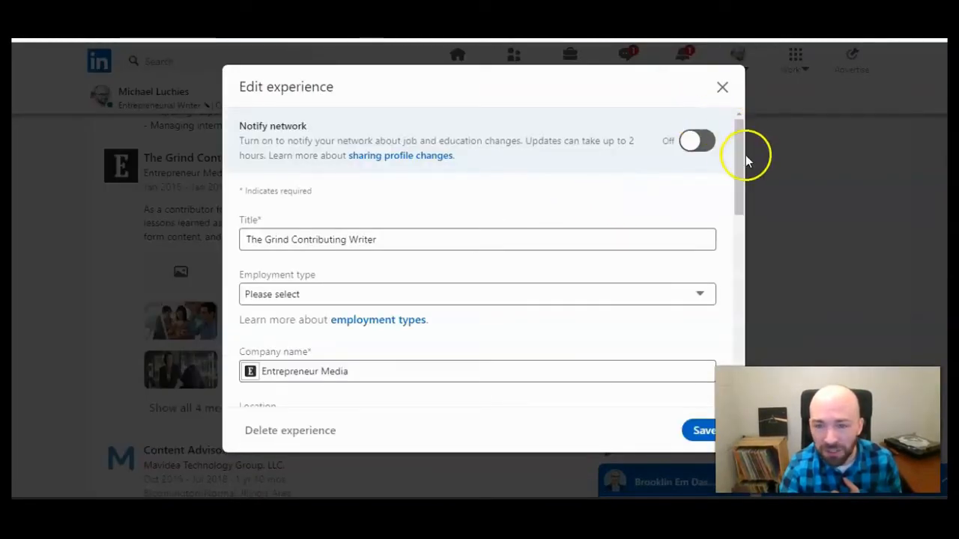
pyautogui.scroll(-3)
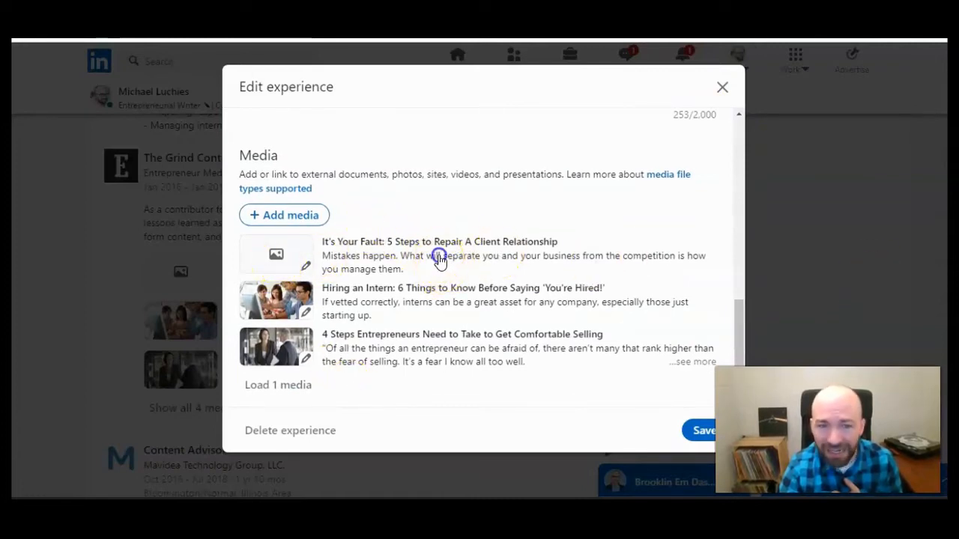
# Step: Delete the 'It's Your Fault: 5 Steps to Repair A Client Relationship' media item and save
pyautogui.click(305, 266)
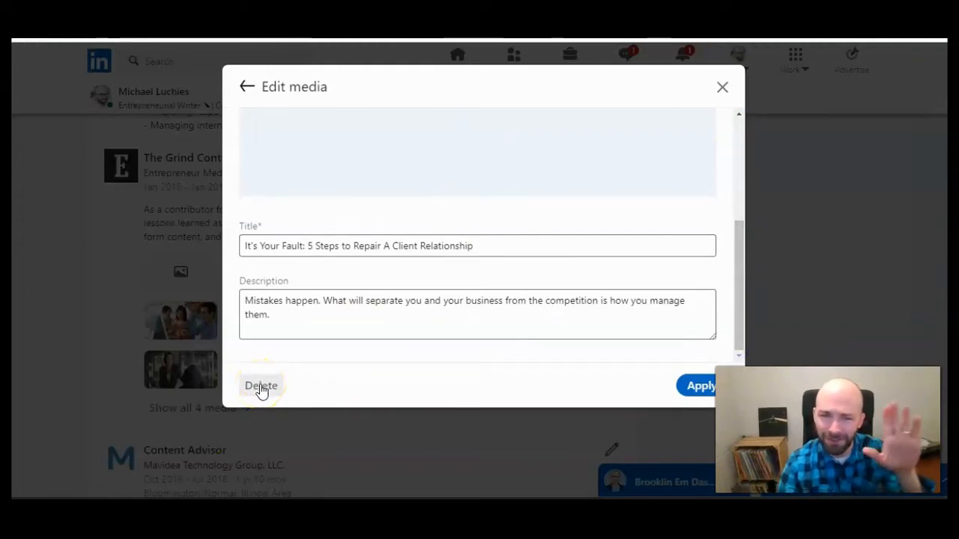
pyautogui.click(260, 385)
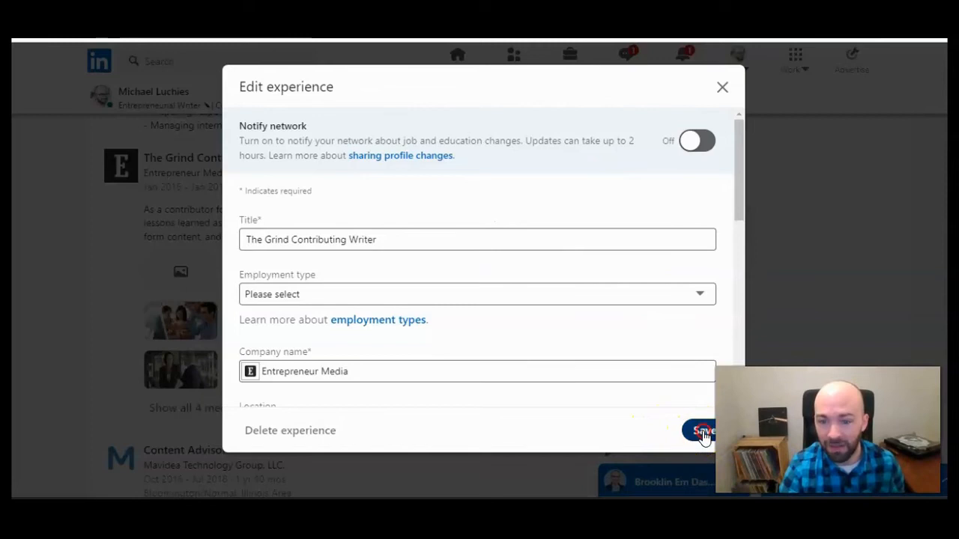
pyautogui.click(702, 430)
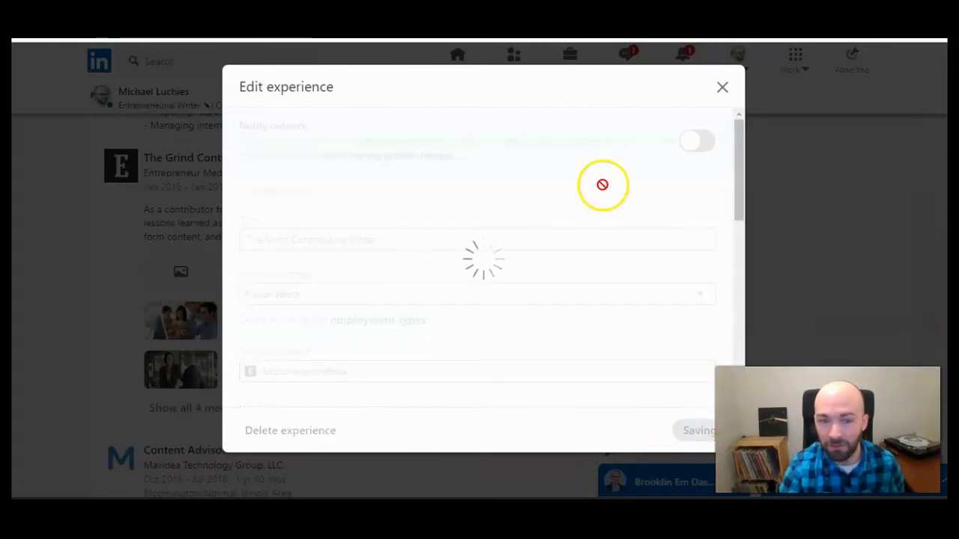
pyautogui.click(696, 430)
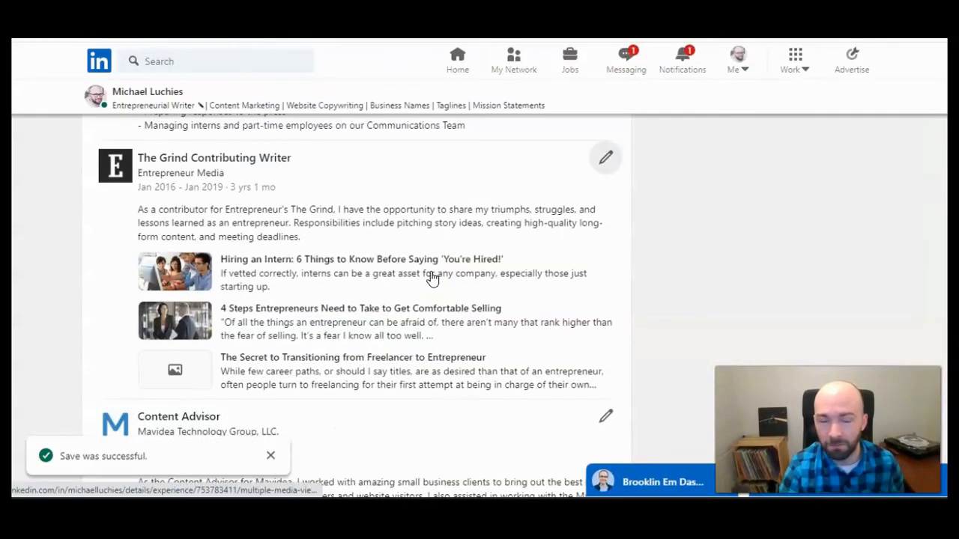